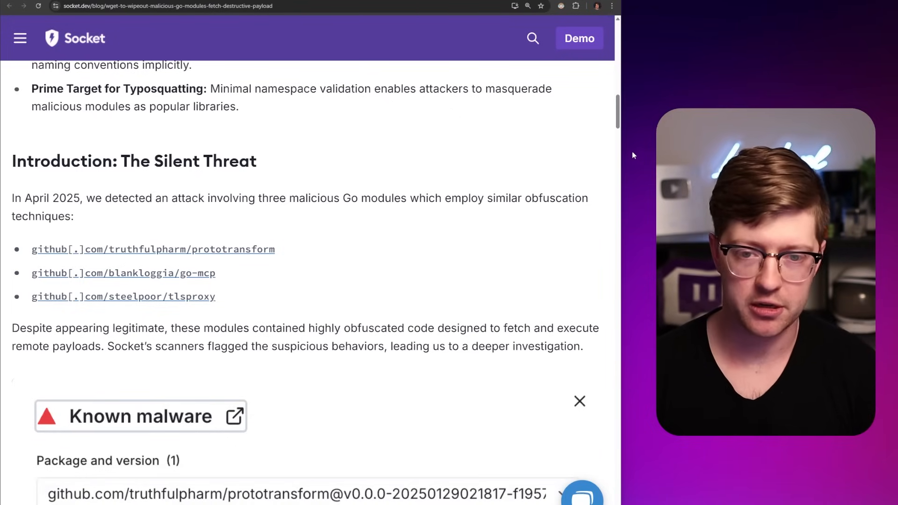
- Scroll through the Socket article toward the Disk-Wiping Payload section
scroll("up", 3)
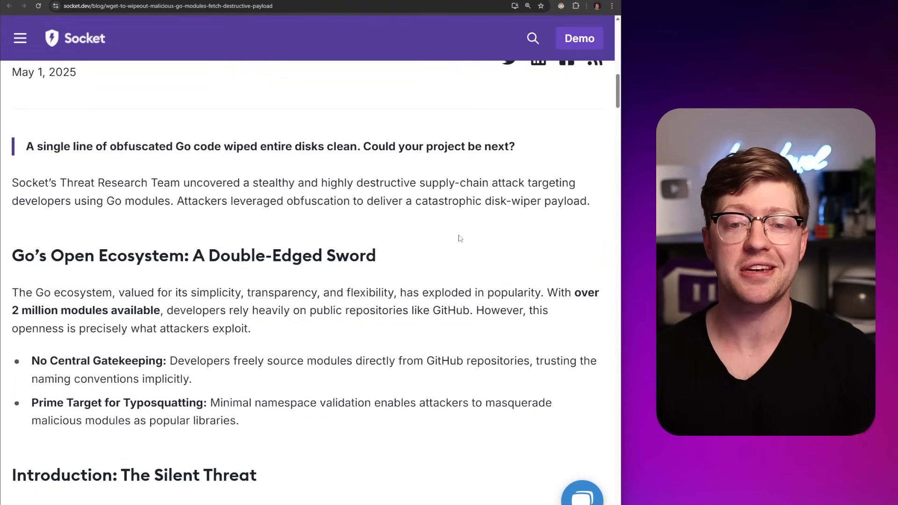
mouse_move(378, 267)
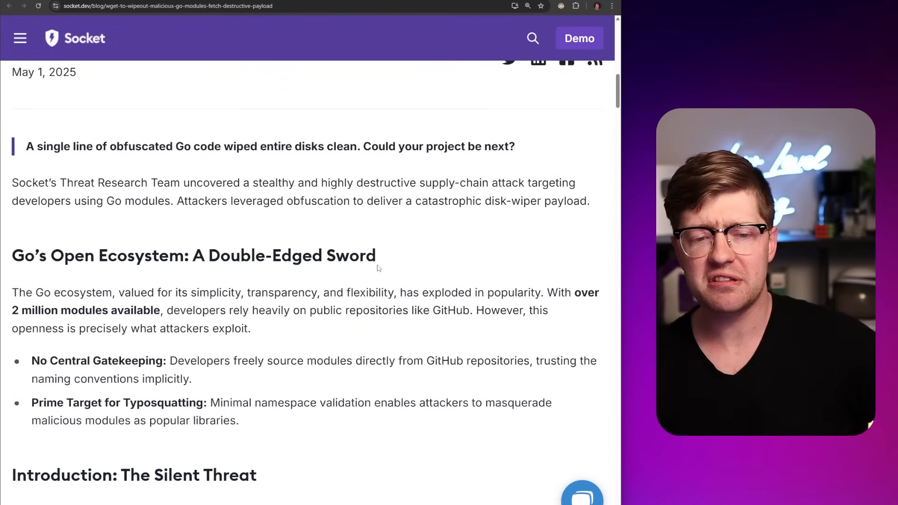
scroll("down", 3)
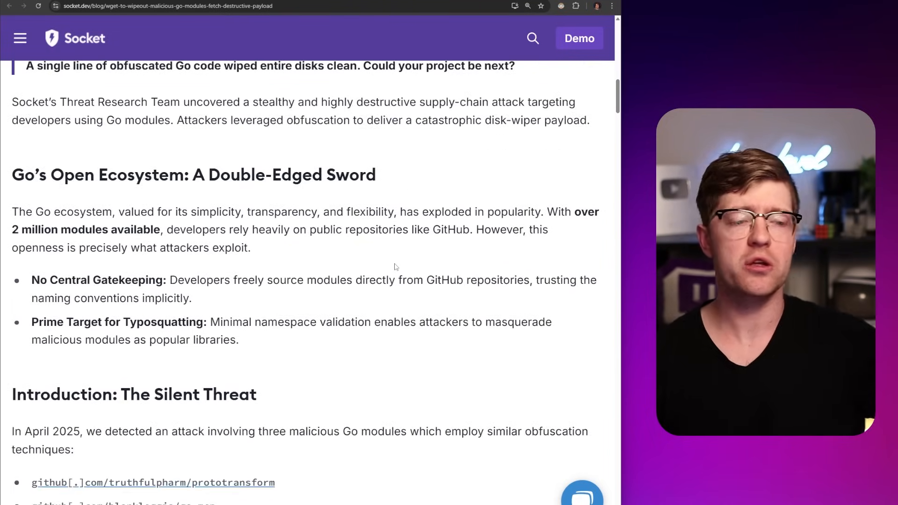
scroll("down", 3)
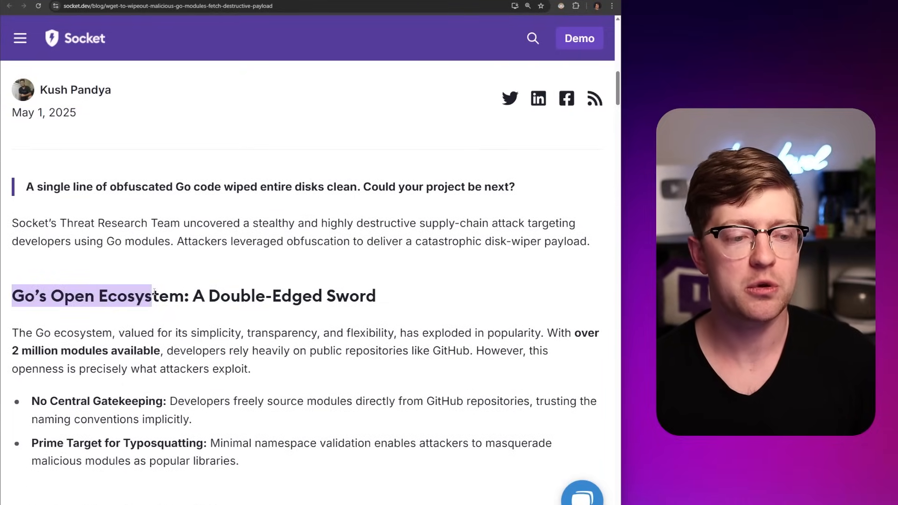
scroll("up", 3)
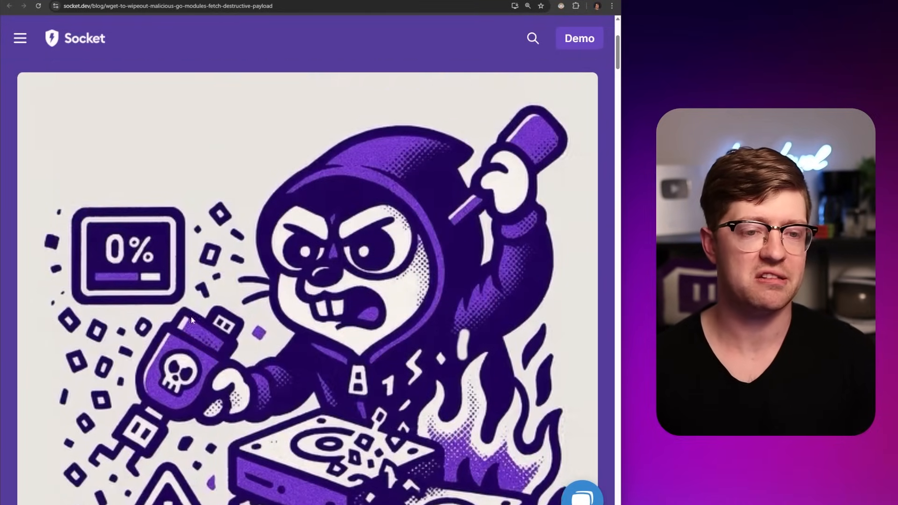
scroll("down", 3)
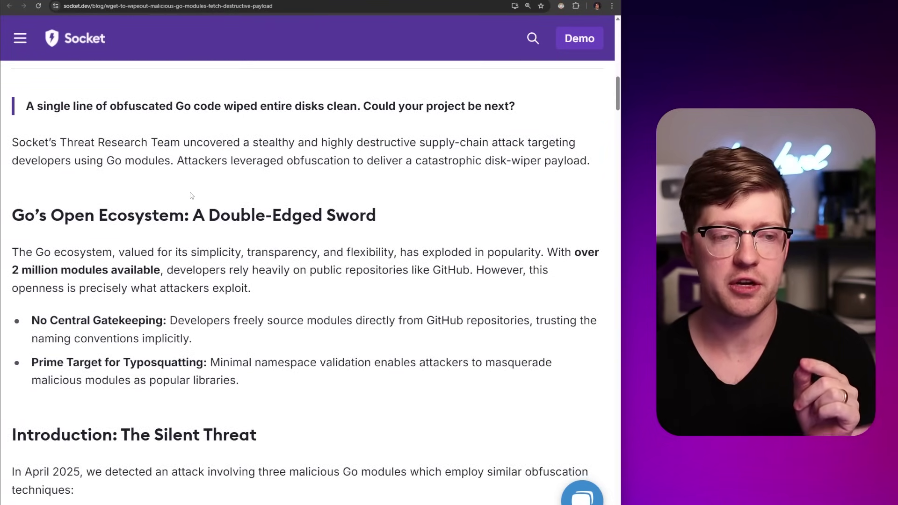
mouse_move(362, 246)
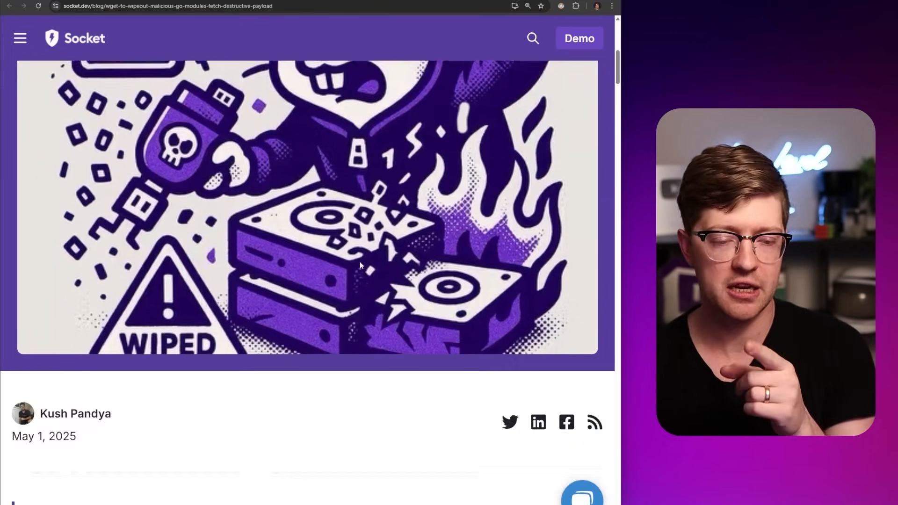
scroll("down", 3)
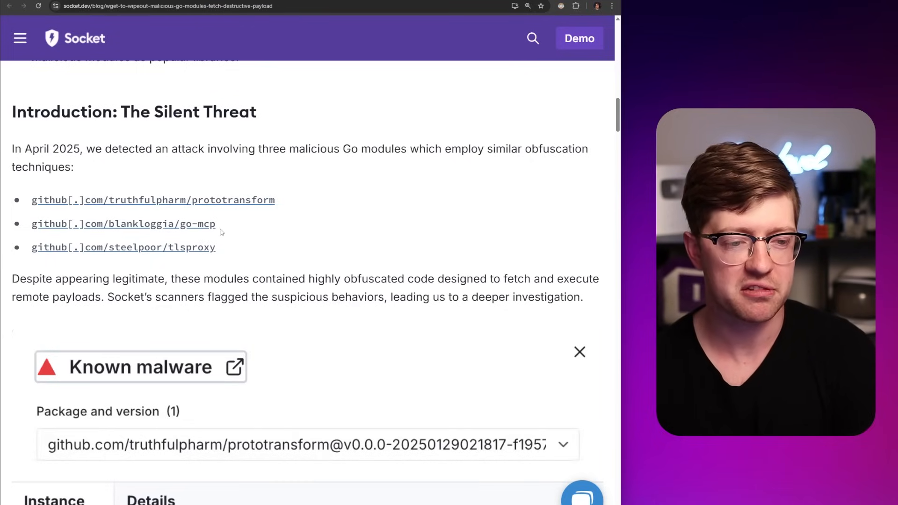
mouse_move(207, 209)
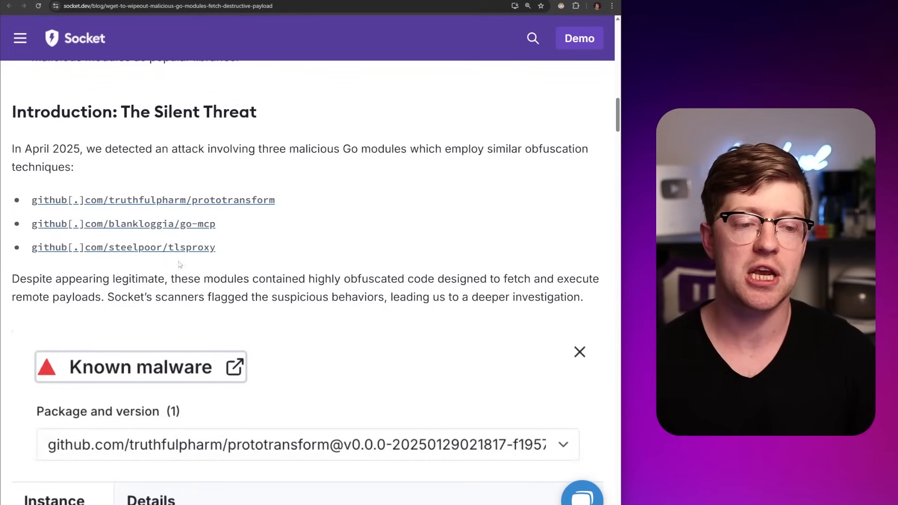
mouse_move(194, 270)
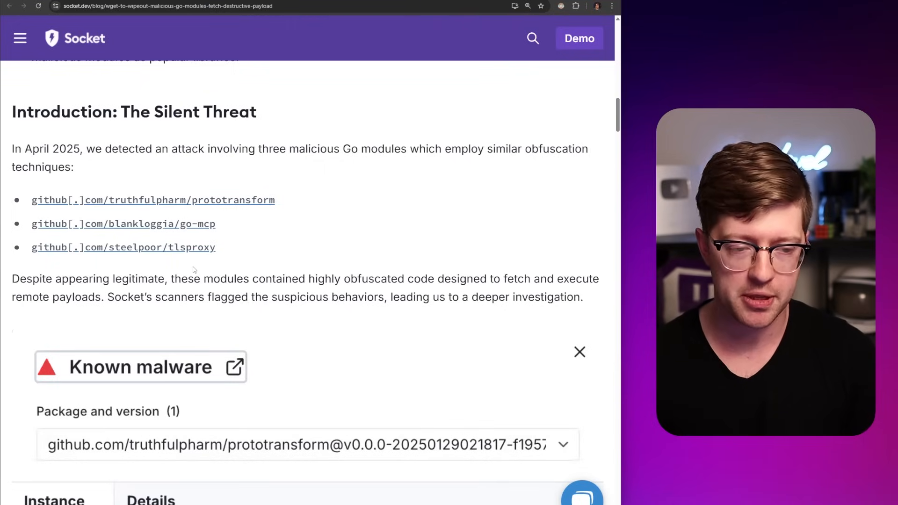
mouse_move(238, 260)
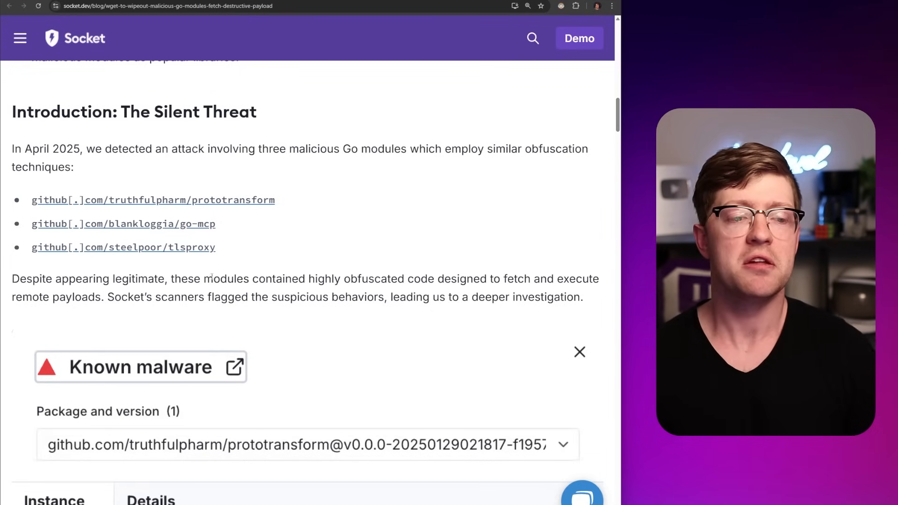
mouse_move(221, 332)
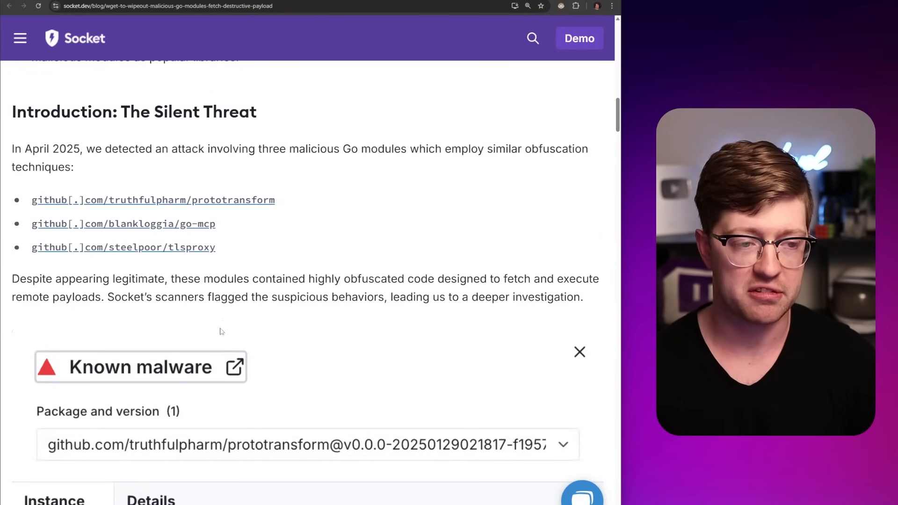
scroll("down", 3)
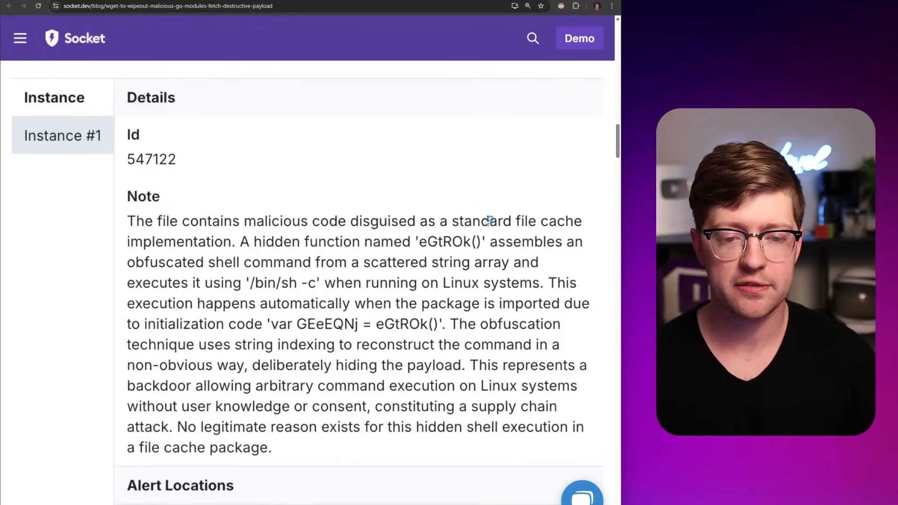
mouse_move(445, 254)
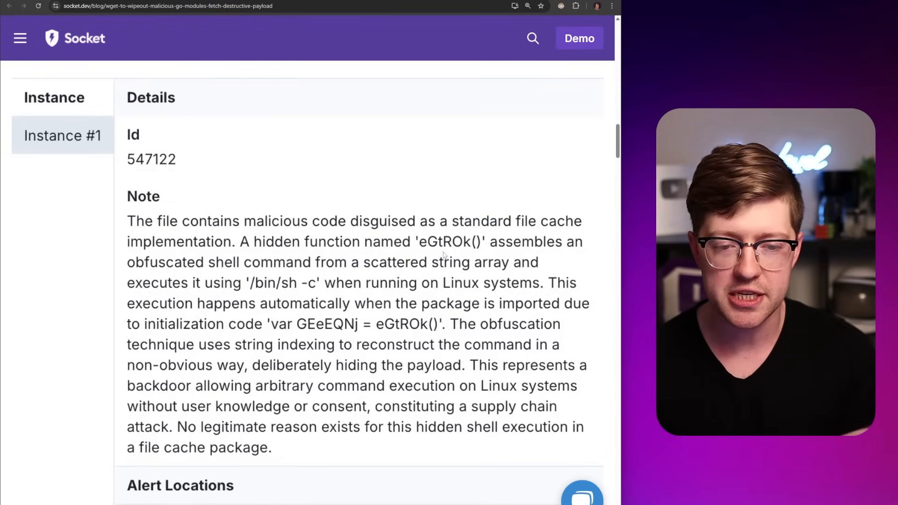
scroll("down", 3)
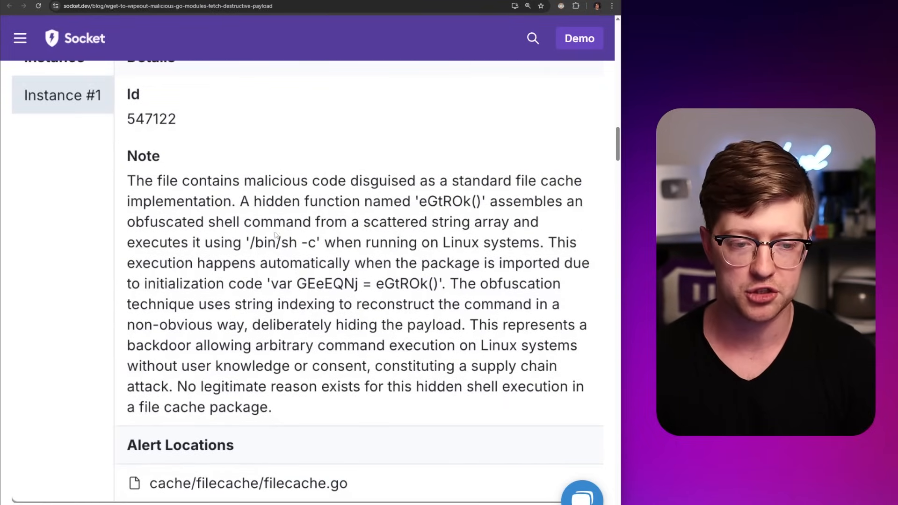
scroll("down", 3)
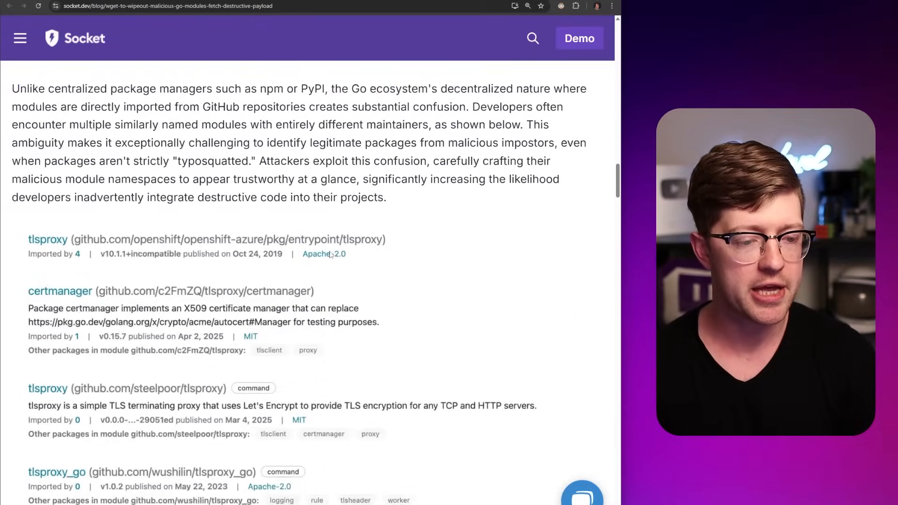
scroll("down", 3)
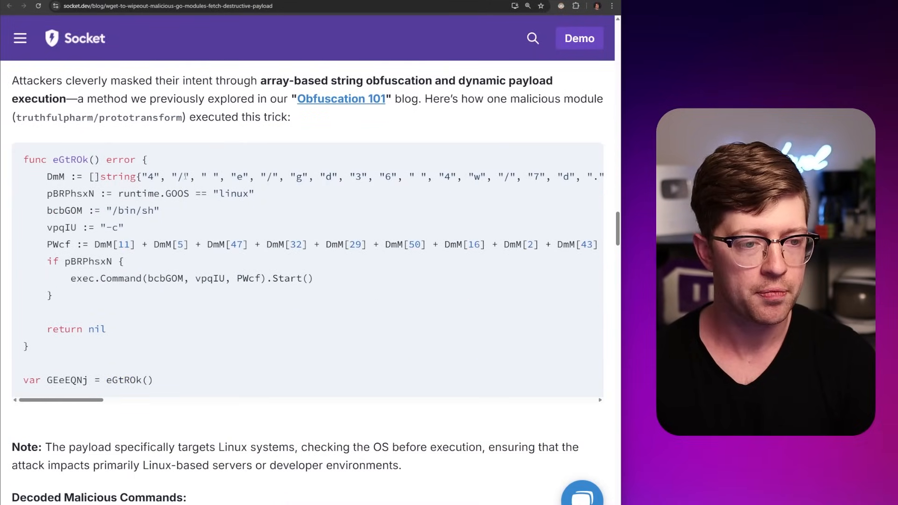
- Highlight several lines of article text while reading
left_click_drag(146, 176, 438, 176)
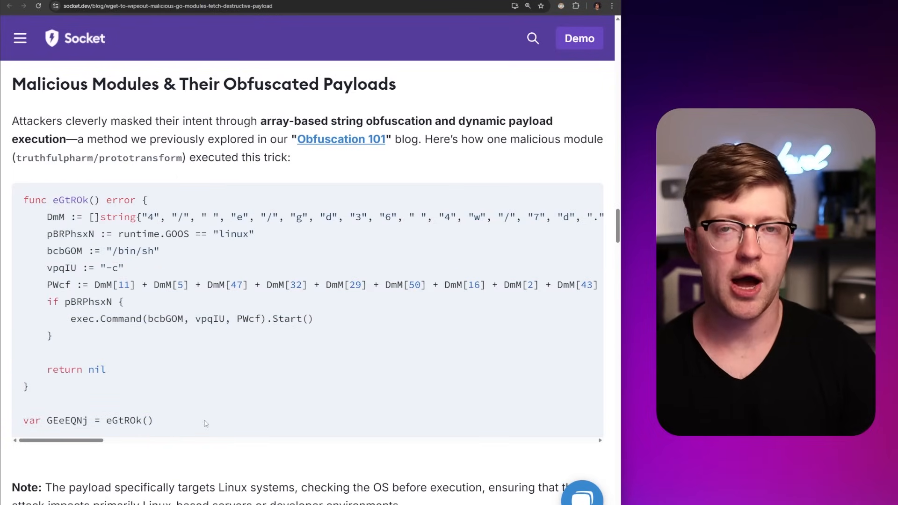
mouse_move(214, 400)
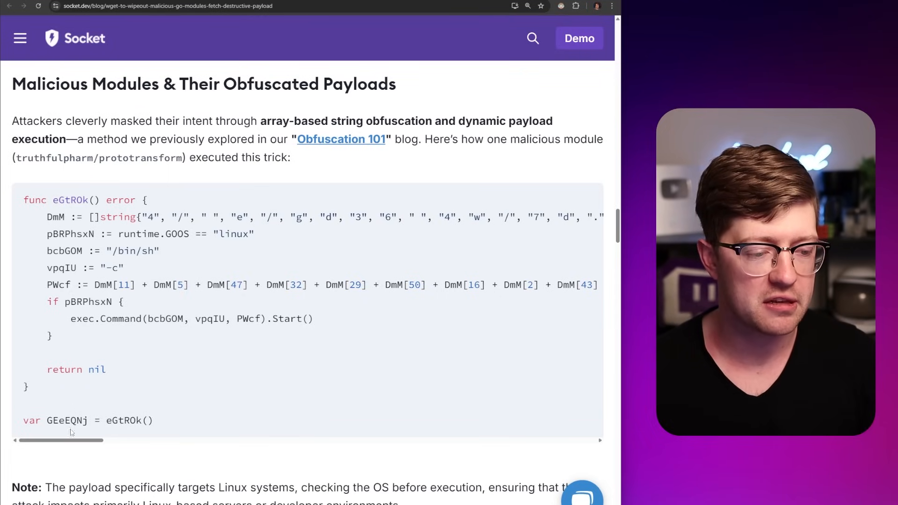
left_click_drag(92, 217, 349, 216)
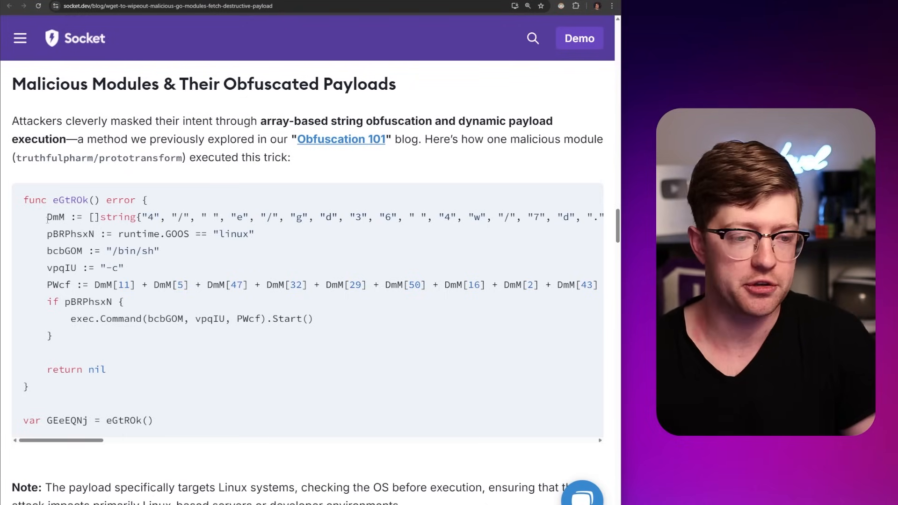
double_click(115, 285)
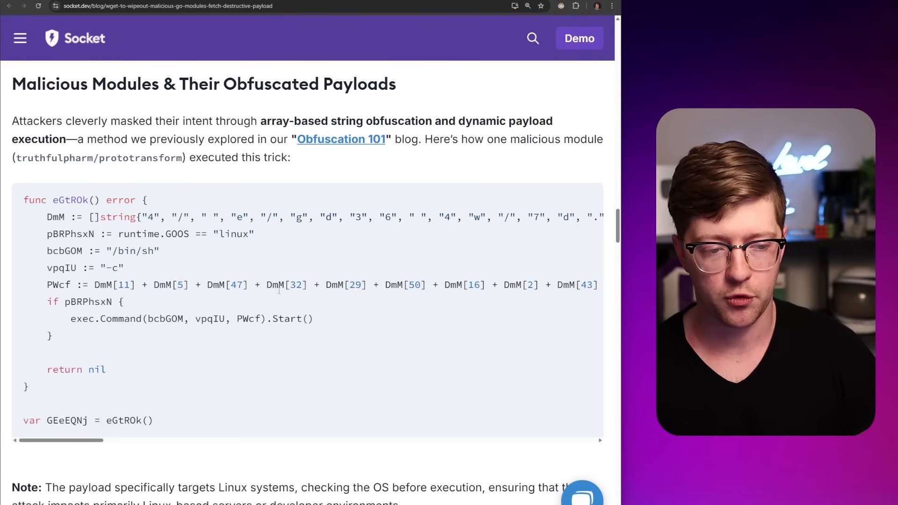
- In the done.sh code block, select bs=1M, then the dd and sync lines
scroll("down", 3)
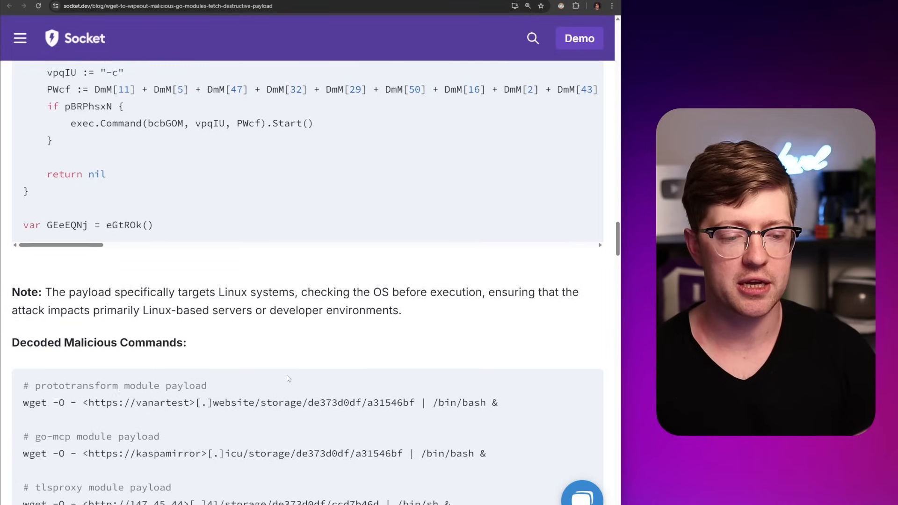
scroll("down", 3)
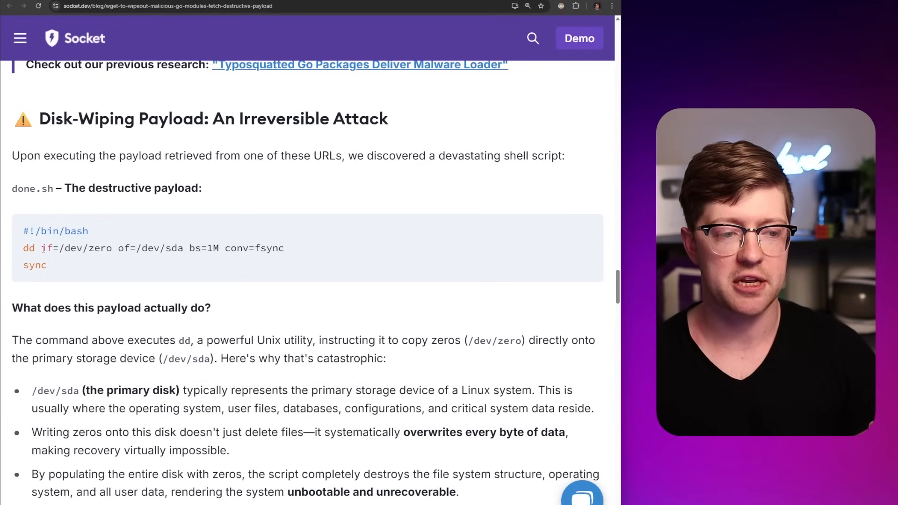
left_click_drag(39, 248, 113, 248)
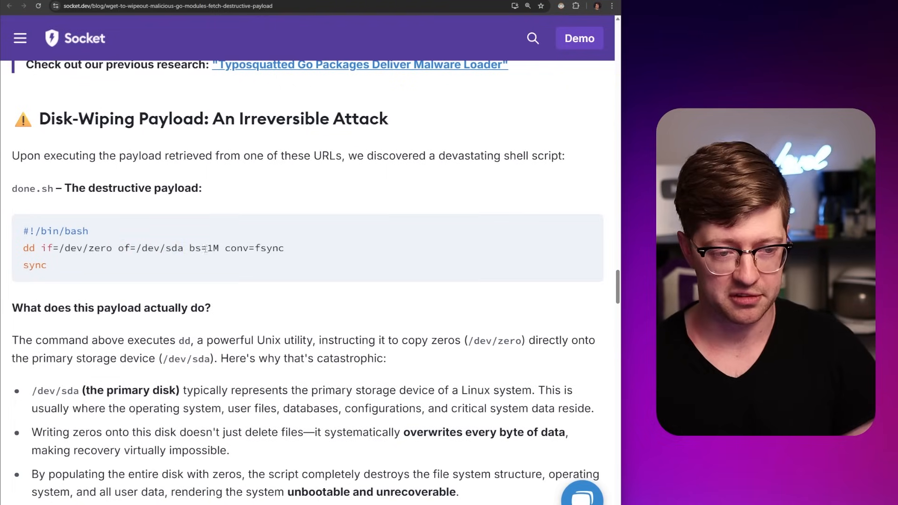
double_click(204, 248)
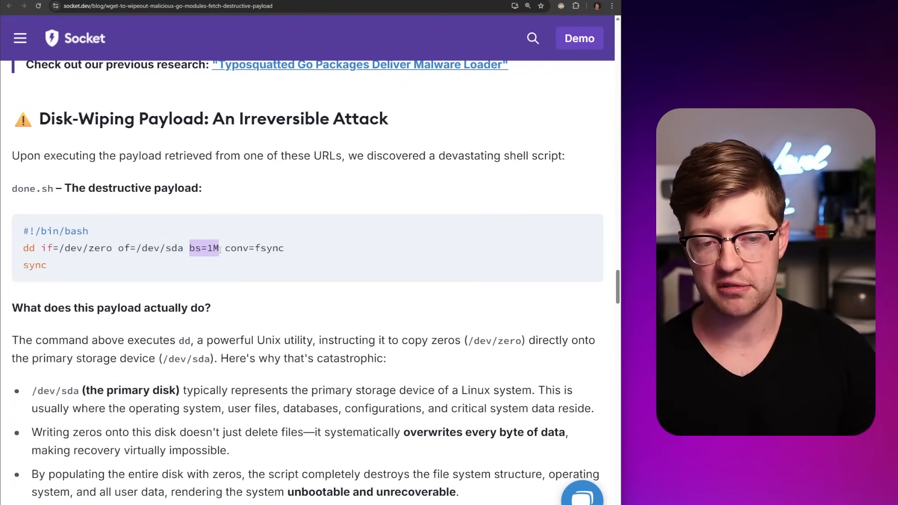
left_click_drag(189, 248, 46, 264)
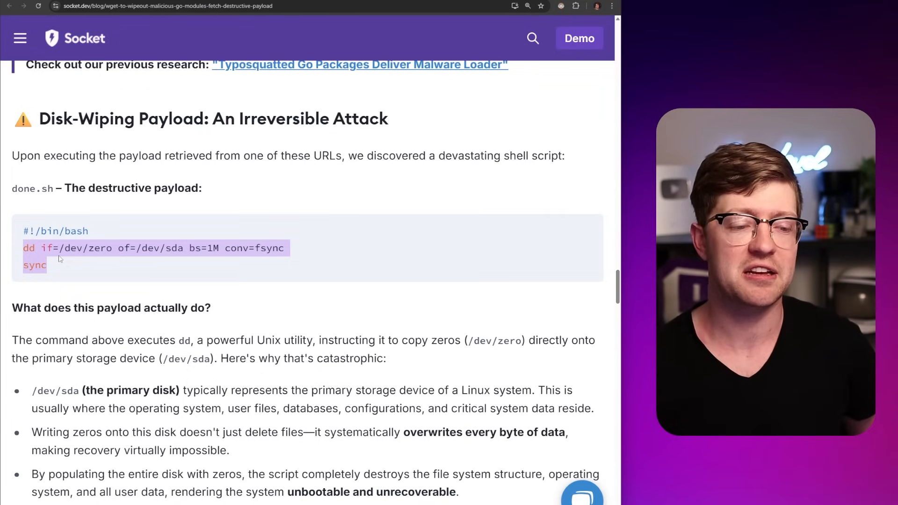
mouse_move(94, 337)
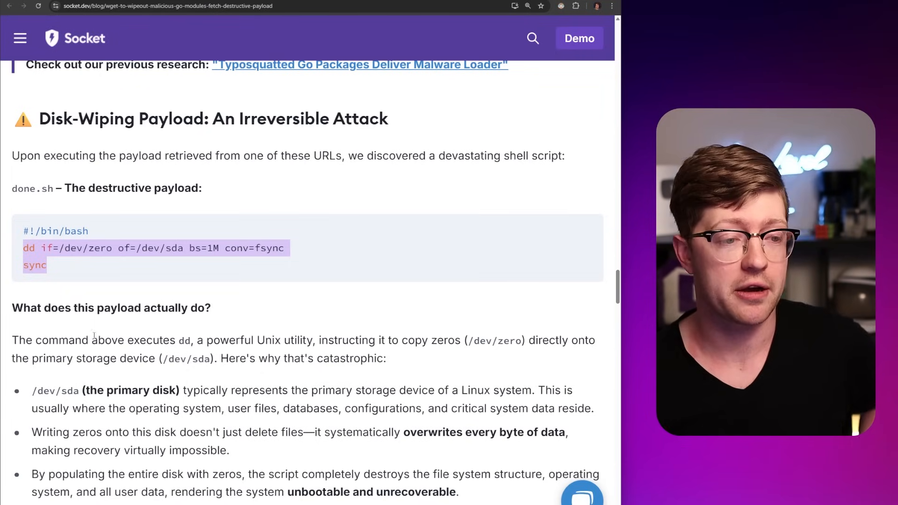
- Scroll past Real-World Impact and Outlook to the Indicators of Compromise
scroll("down", 3)
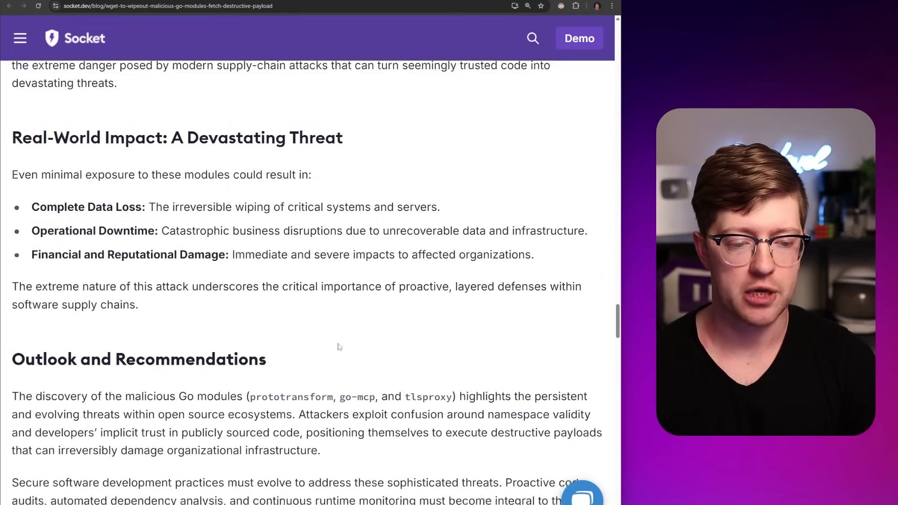
scroll("down", 3)
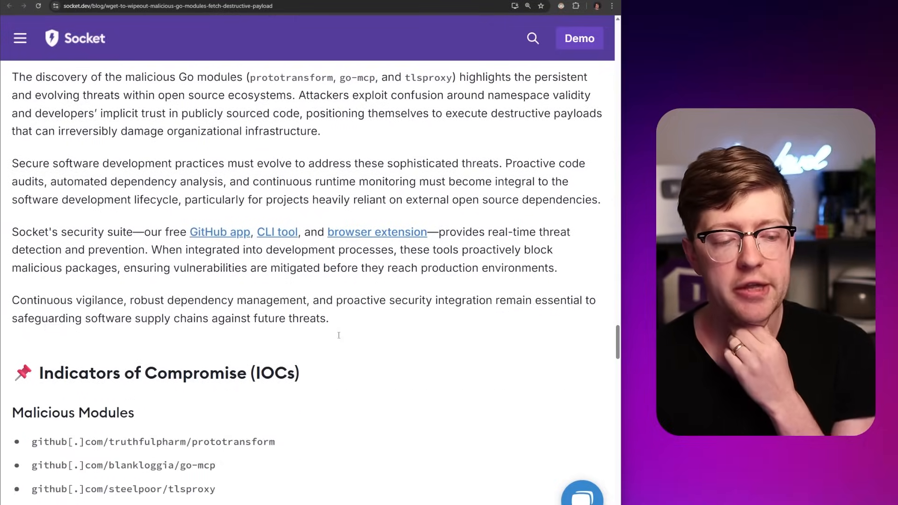
scroll("down", 3)
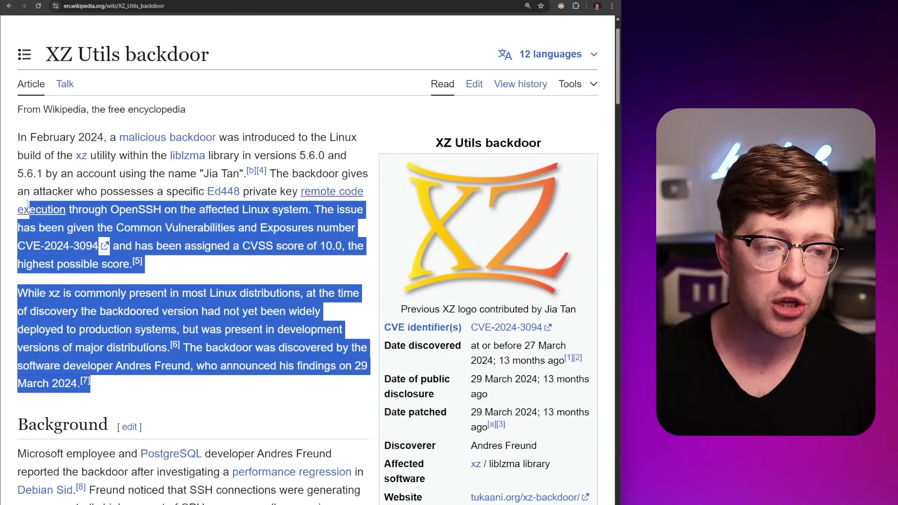
- Deselect the highlighted introduction paragraphs on CVE-2024-3094
left_click(188, 266)
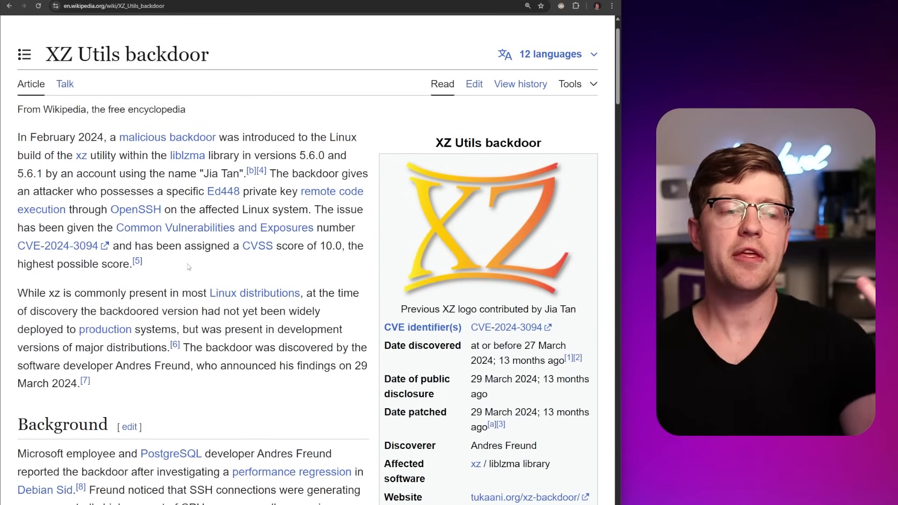
mouse_move(180, 261)
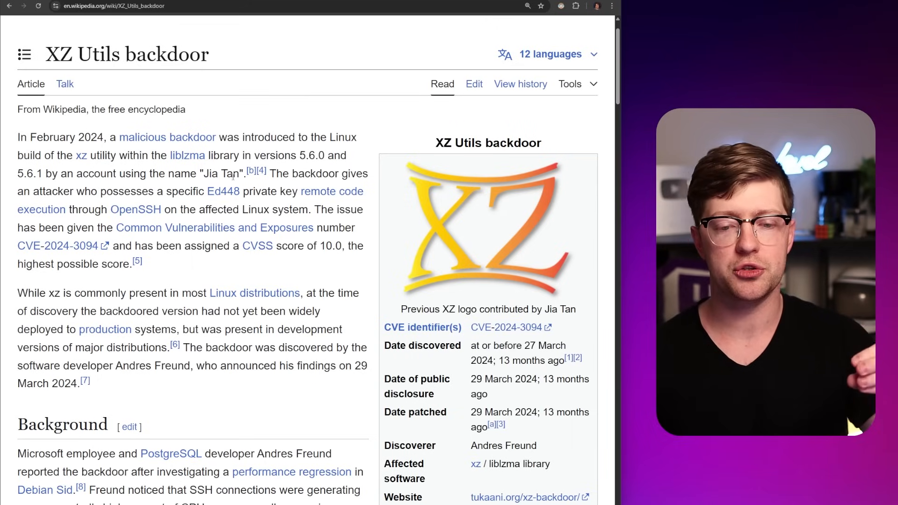
mouse_move(244, 357)
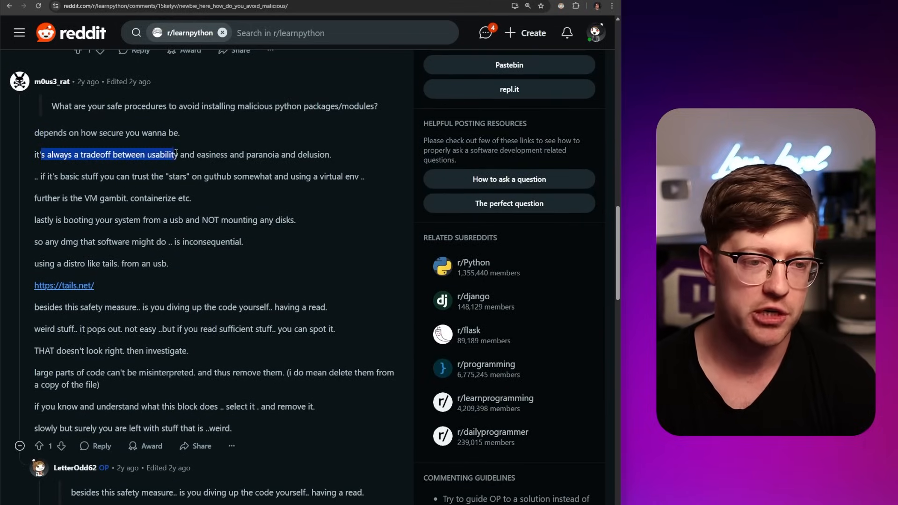
- Highlight the comment line about the tradeoff between usability and paranoia
left_click_drag(178, 154, 228, 154)
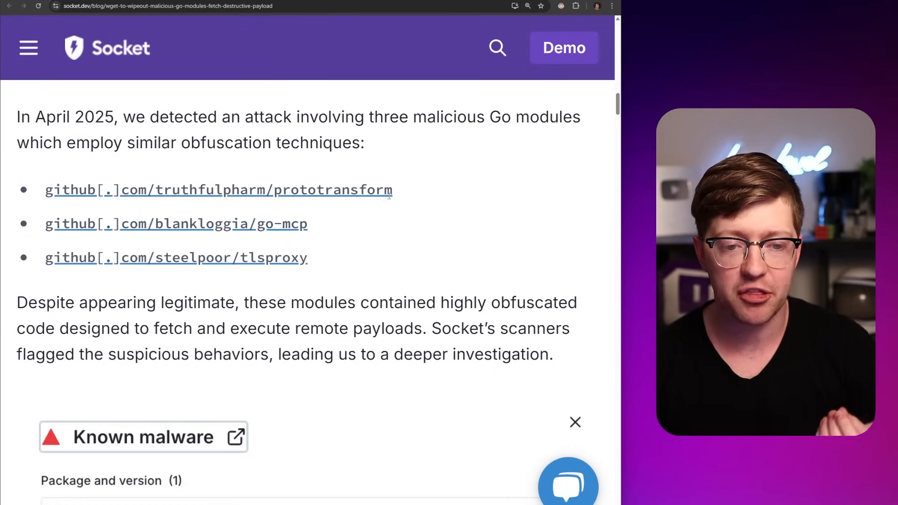
mouse_move(428, 211)
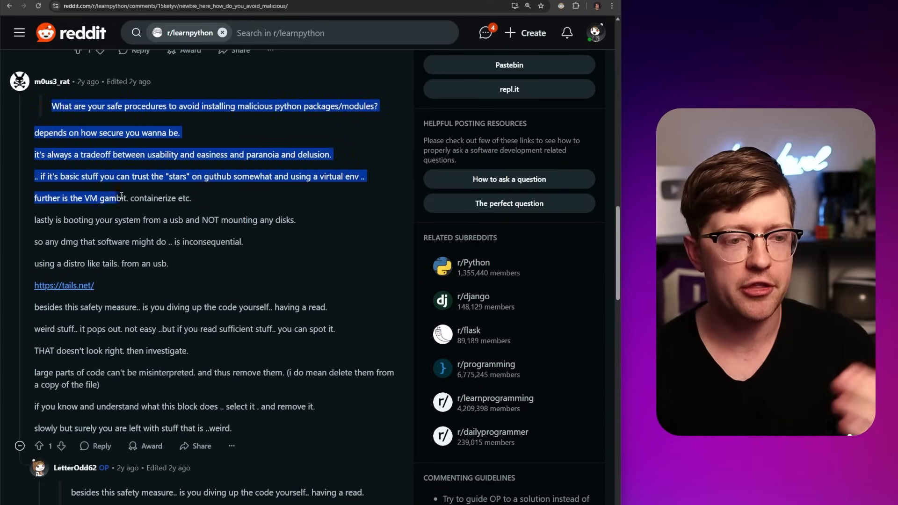
- Clear the selected comment lines and scroll slightly down the thread
left_click(185, 187)
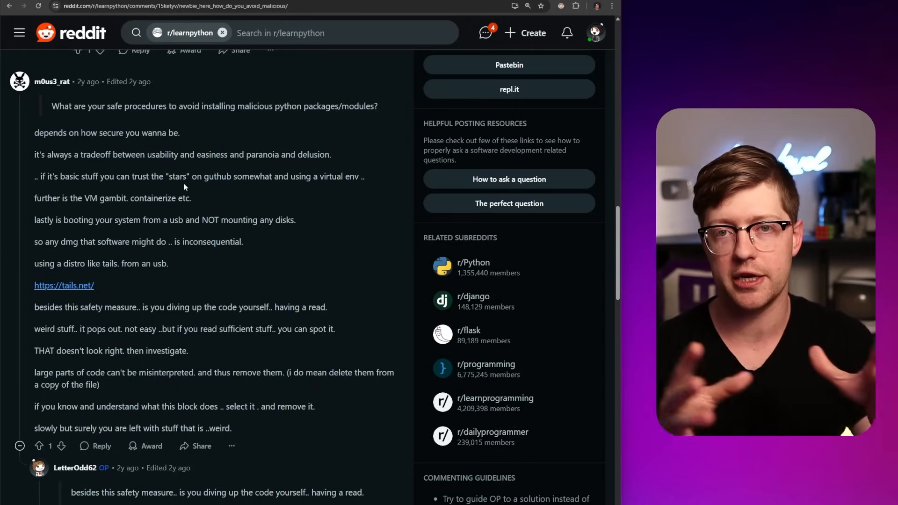
mouse_move(239, 204)
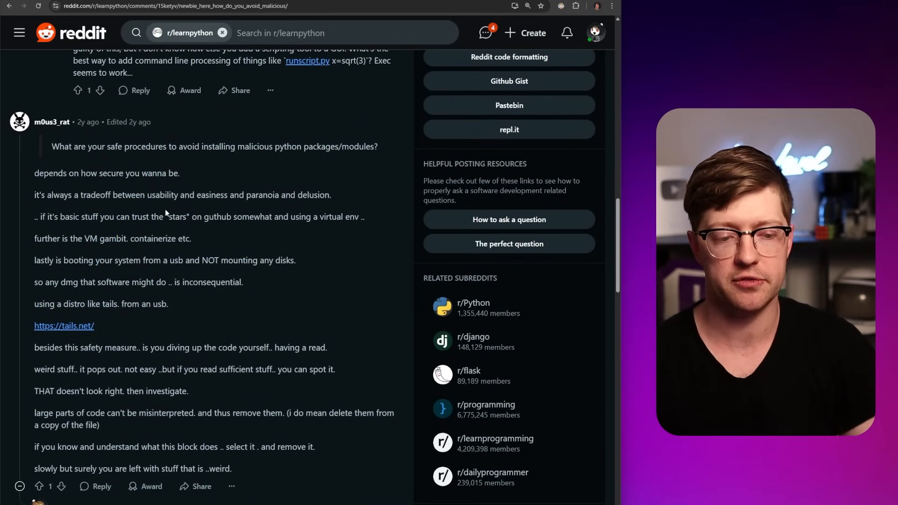
scroll("down", 3)
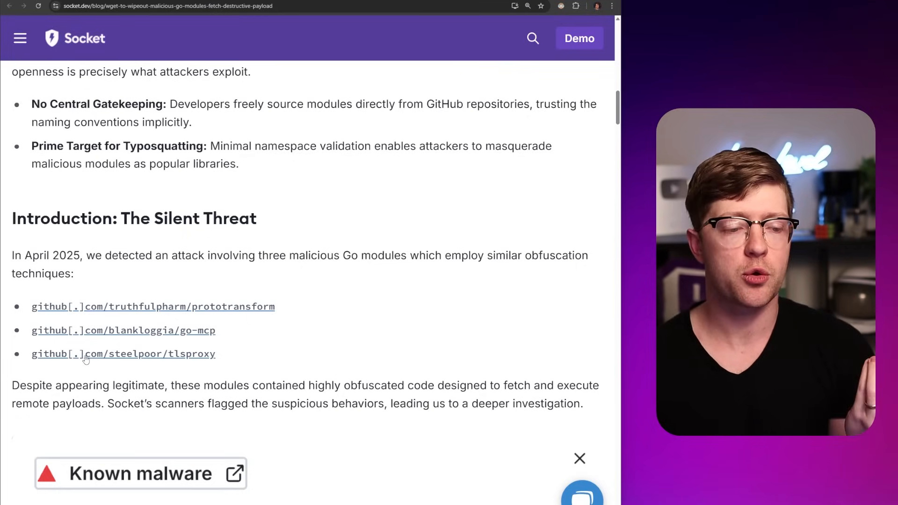
mouse_move(201, 372)
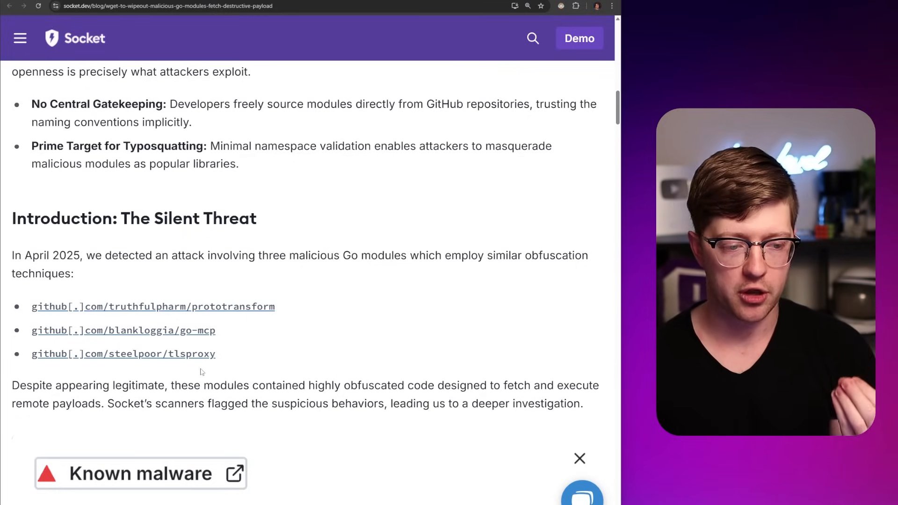
mouse_move(204, 359)
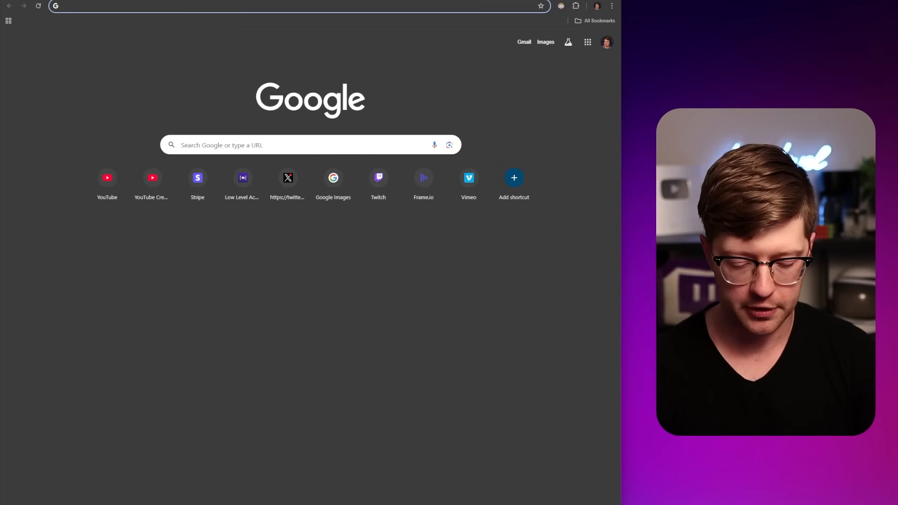
- Search for 'gorilla go' from the address bar
type("gorilla go")
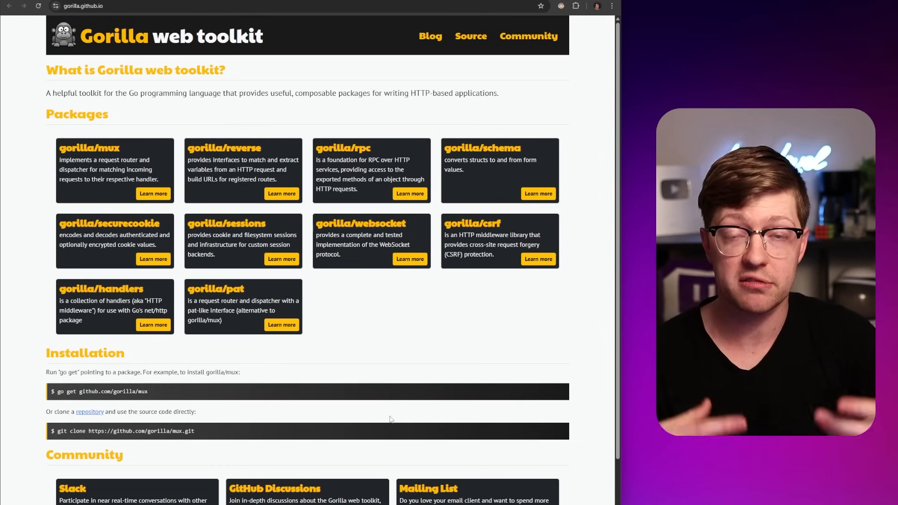
mouse_move(356, 350)
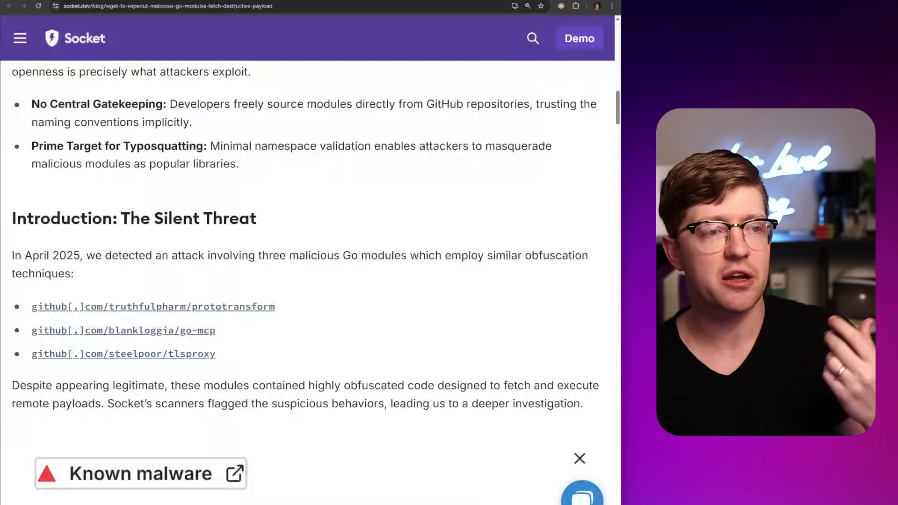
- Scroll down to the Known malware card for prototransform
scroll("down", 3)
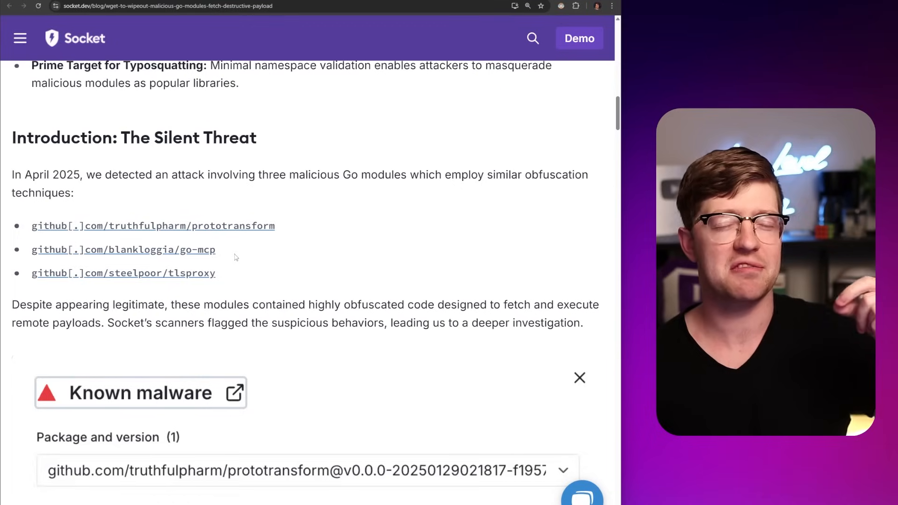
mouse_move(227, 256)
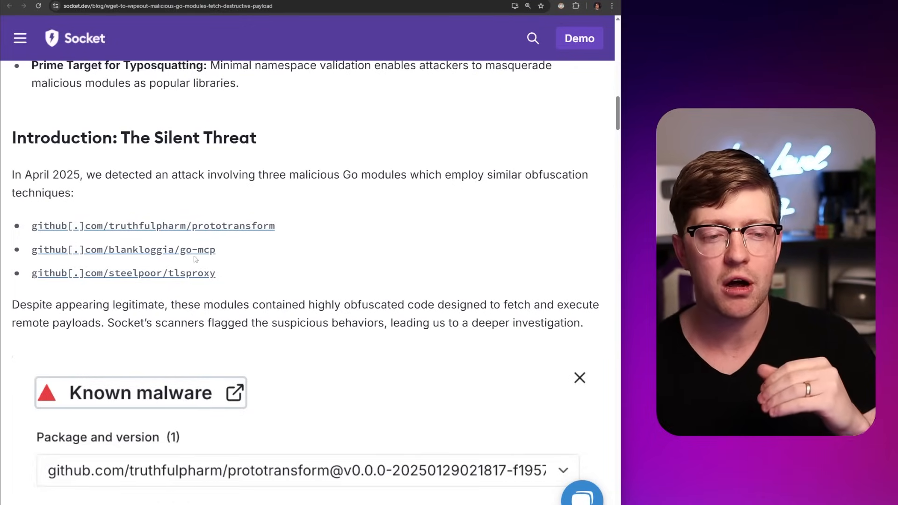
mouse_move(120, 259)
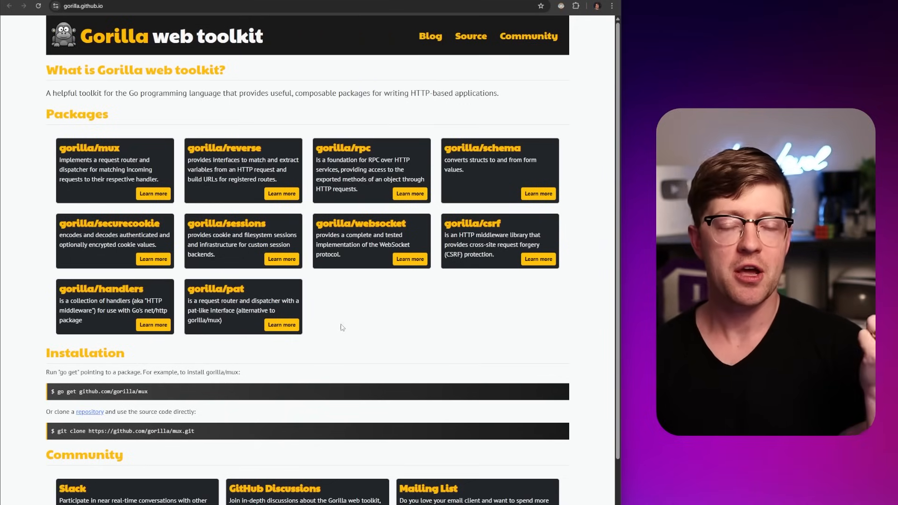
mouse_move(382, 312)
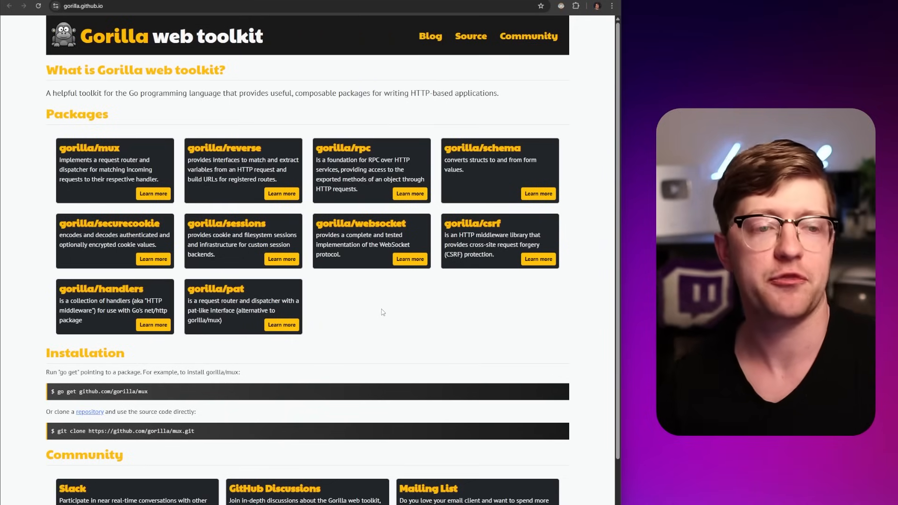